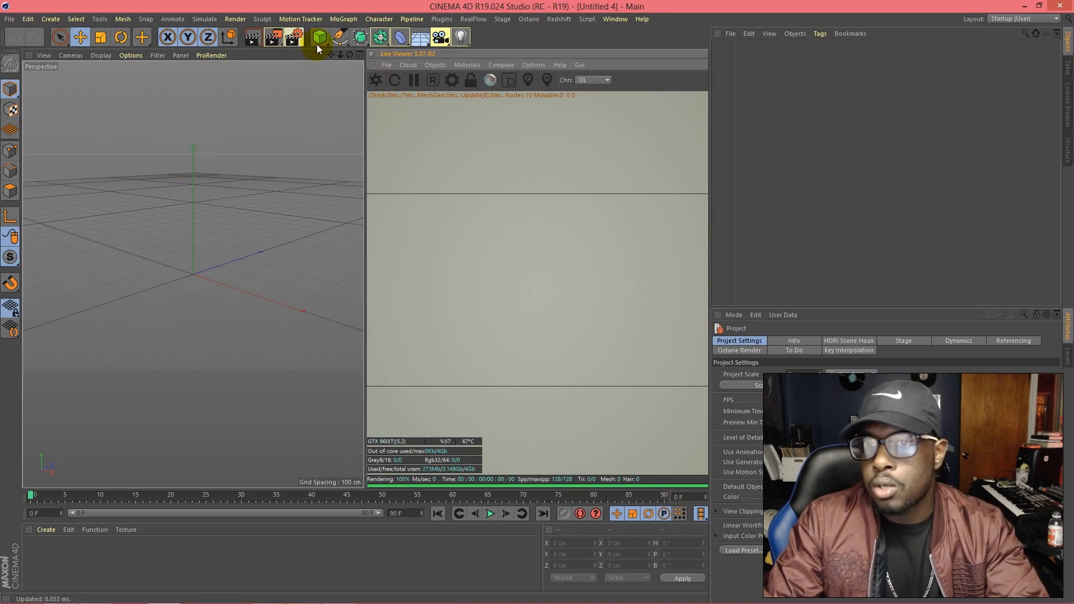
Add a Capsule primitive to the empty scene from the object palette
left_click(317, 37)
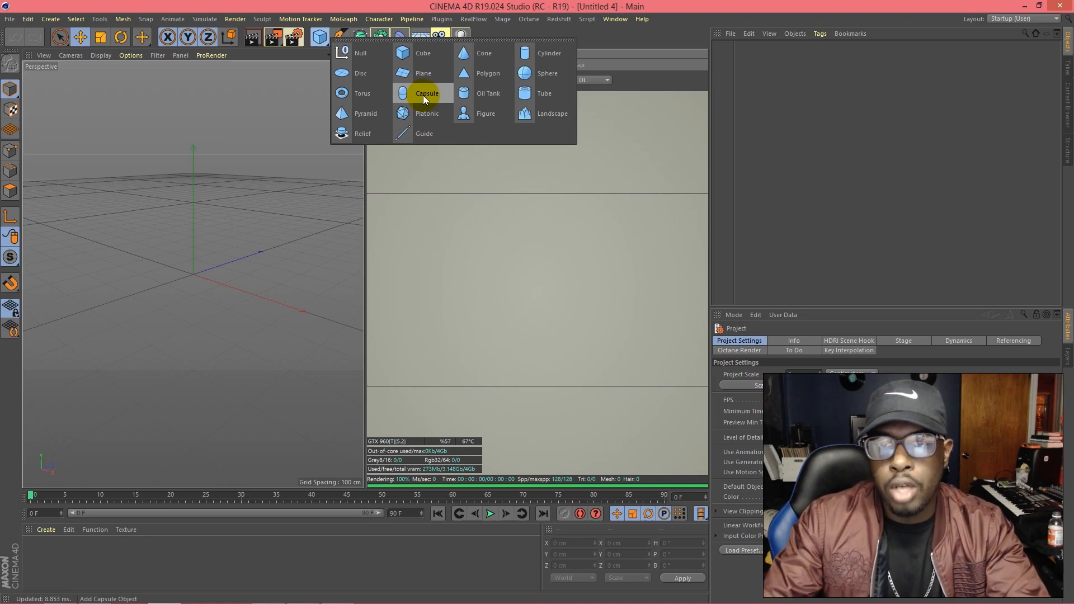
left_click(426, 92)
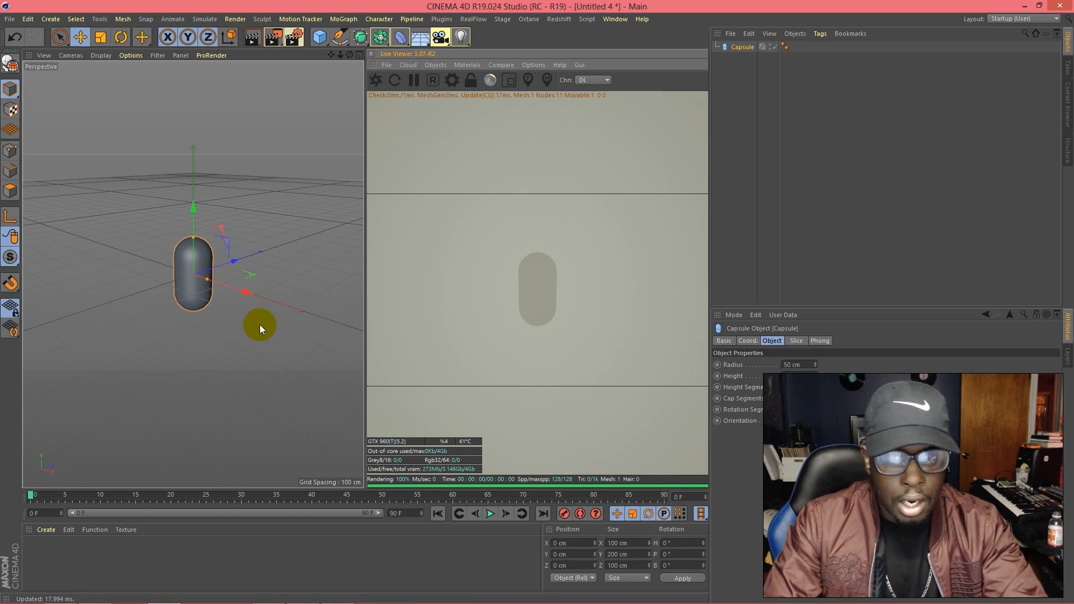
Create an Octane HDRI Environment sky from the Live Viewer Objects menu
left_click(466, 64)
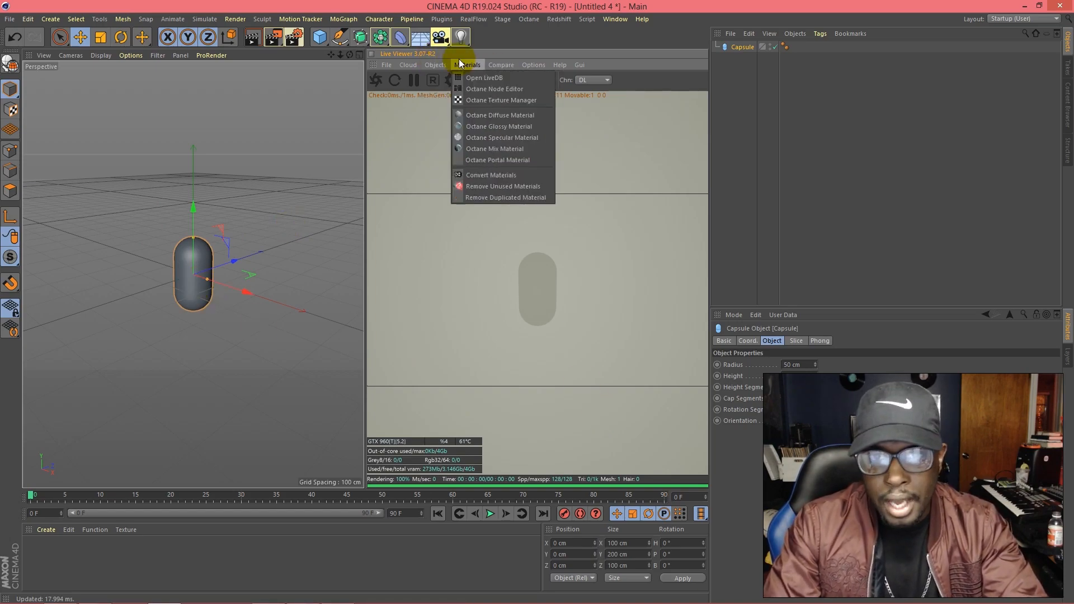
left_click(436, 65)
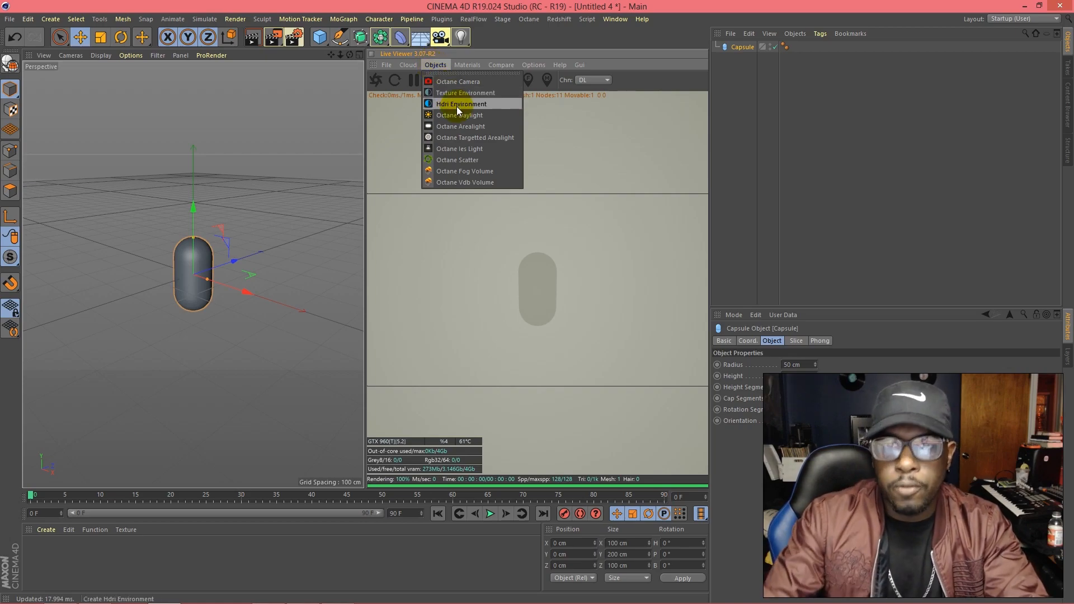
left_click(461, 104)
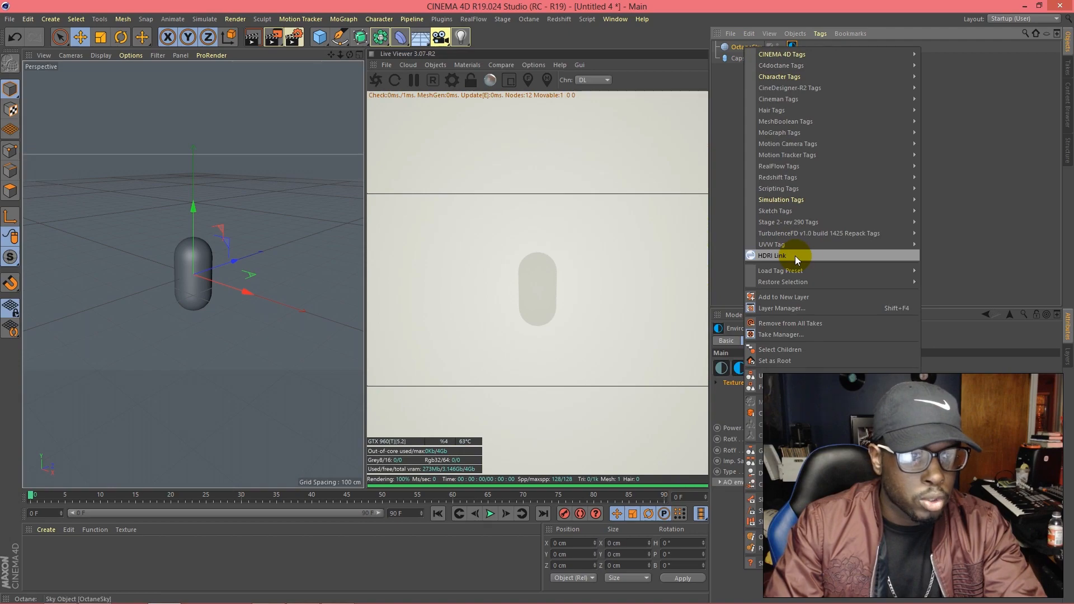
Attach an HDRI Link tag to OctaneSky and inspect the sky's tags
left_click(787, 255)
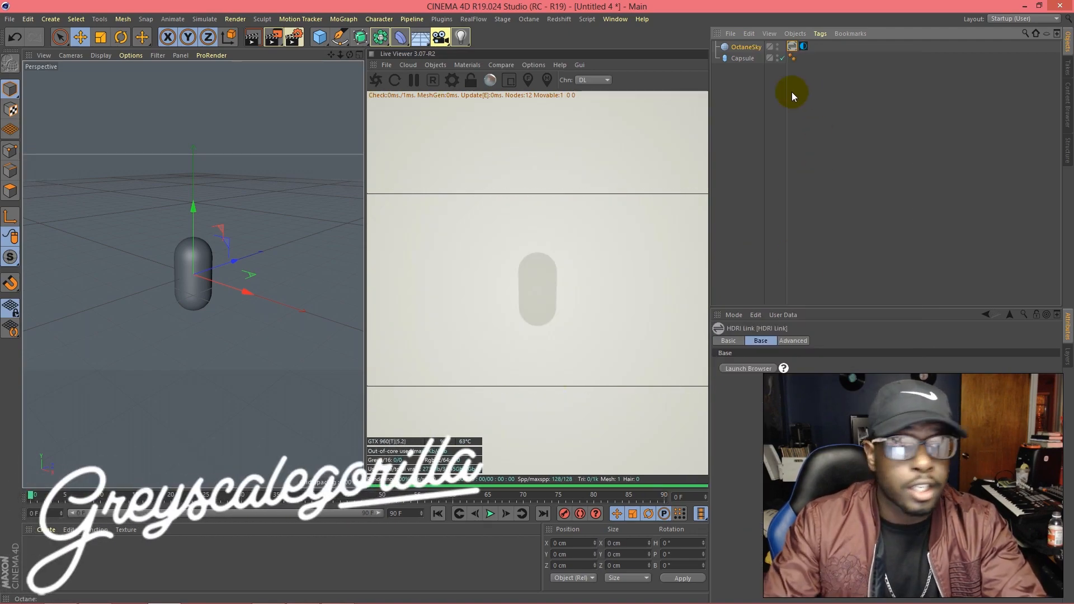
left_click(797, 47)
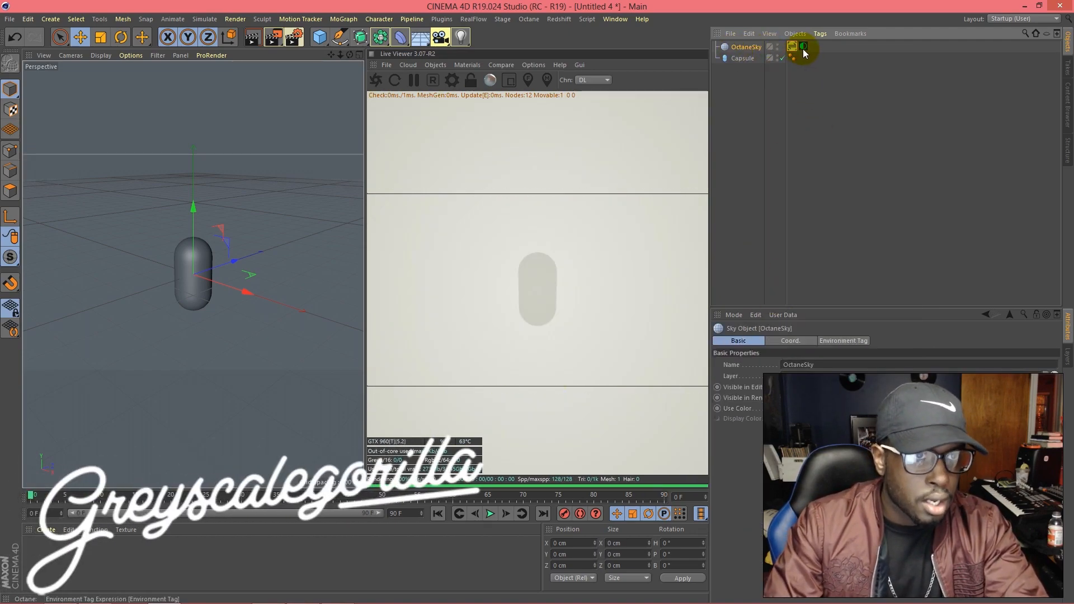
left_click(803, 47)
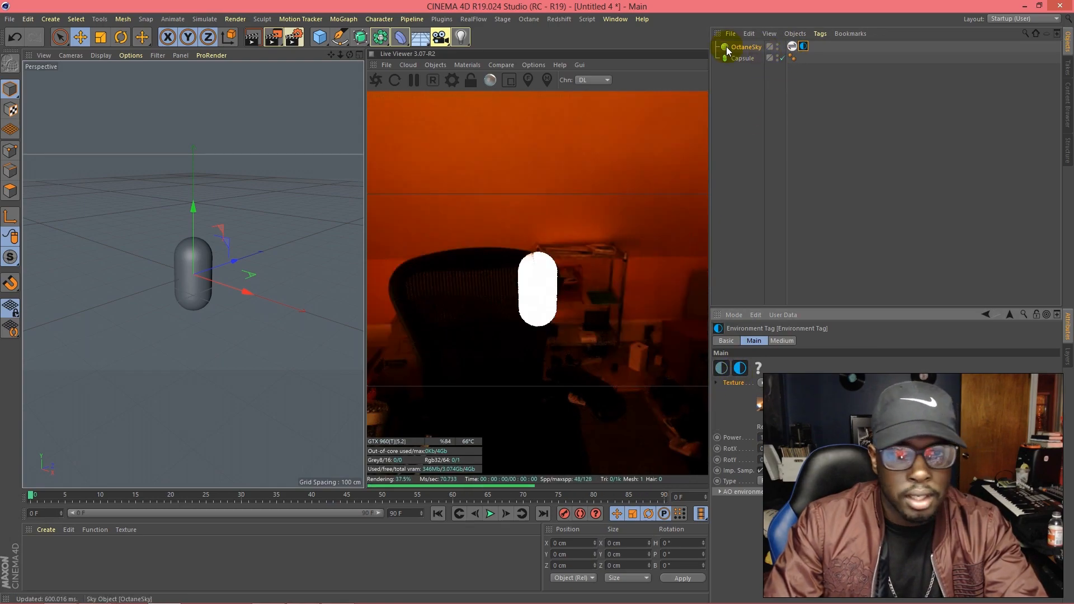
left_click(746, 47)
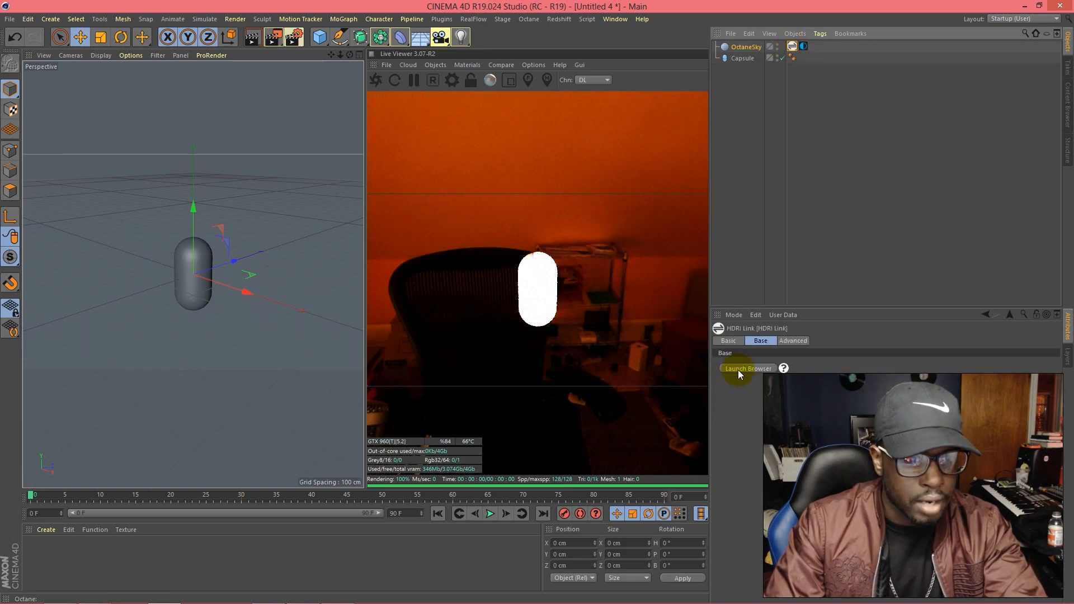
Choose a Botanical Gardens HDRI in the HDRI Link browser, then close the browser
left_click(748, 368)
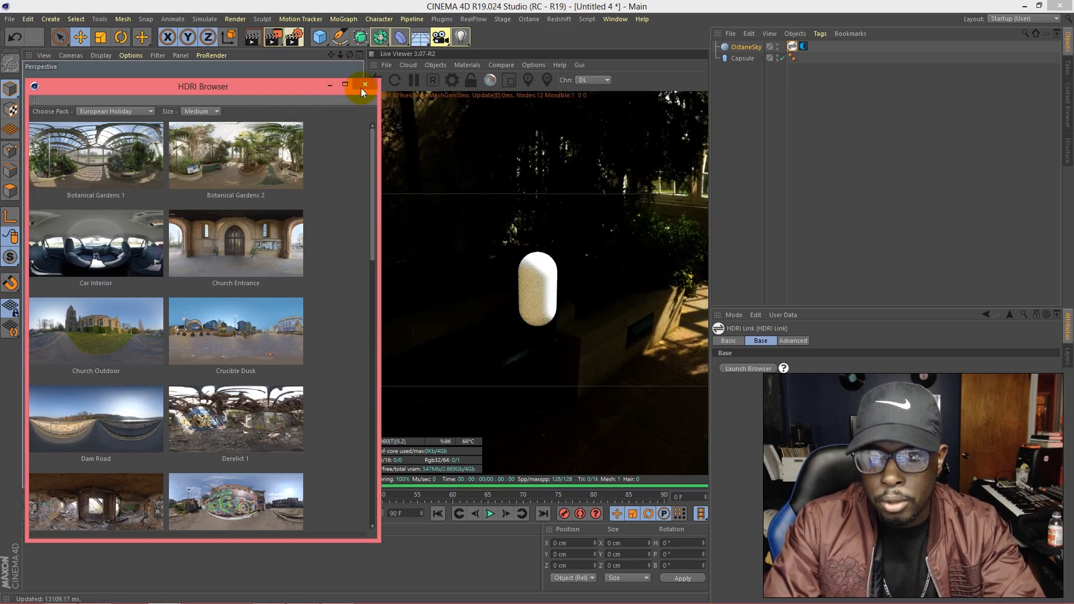
left_click(366, 84)
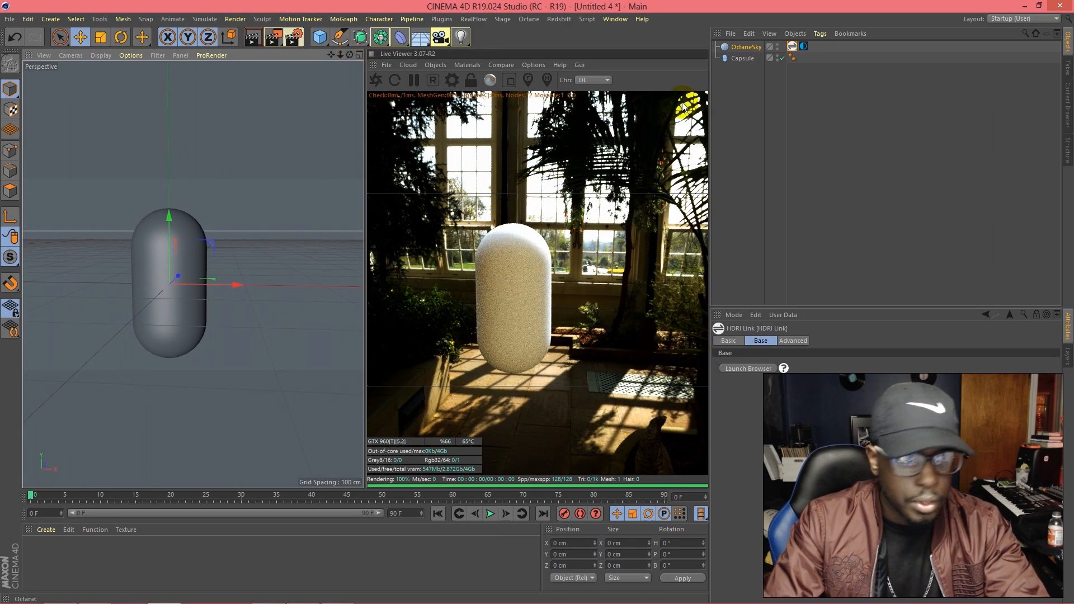
mouse_move(504, 231)
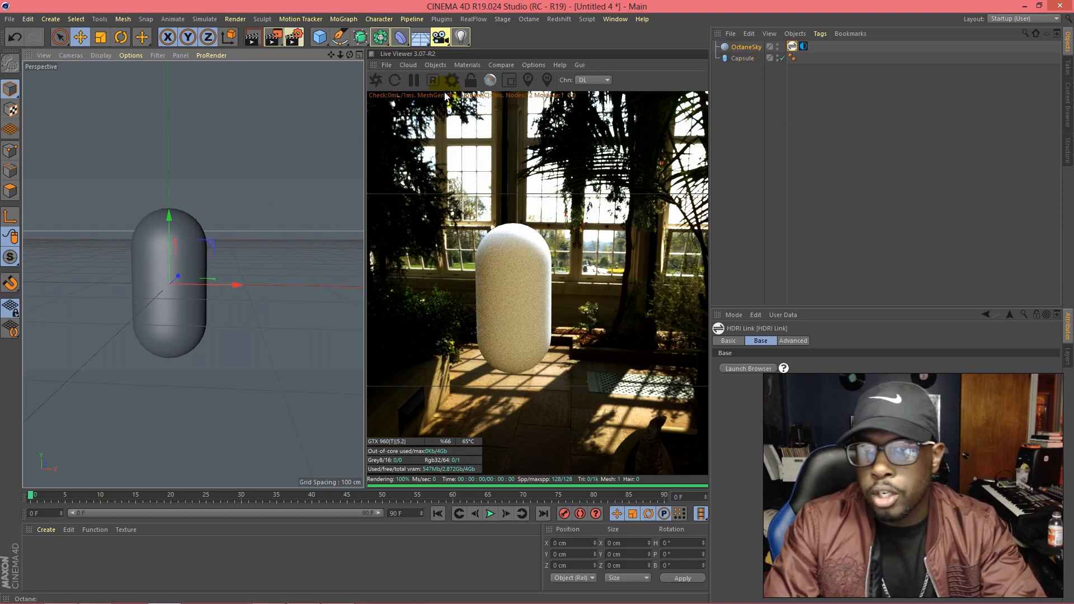
Create a new Octane Glossy Material from the Live Viewer Materials menu
left_click(467, 65)
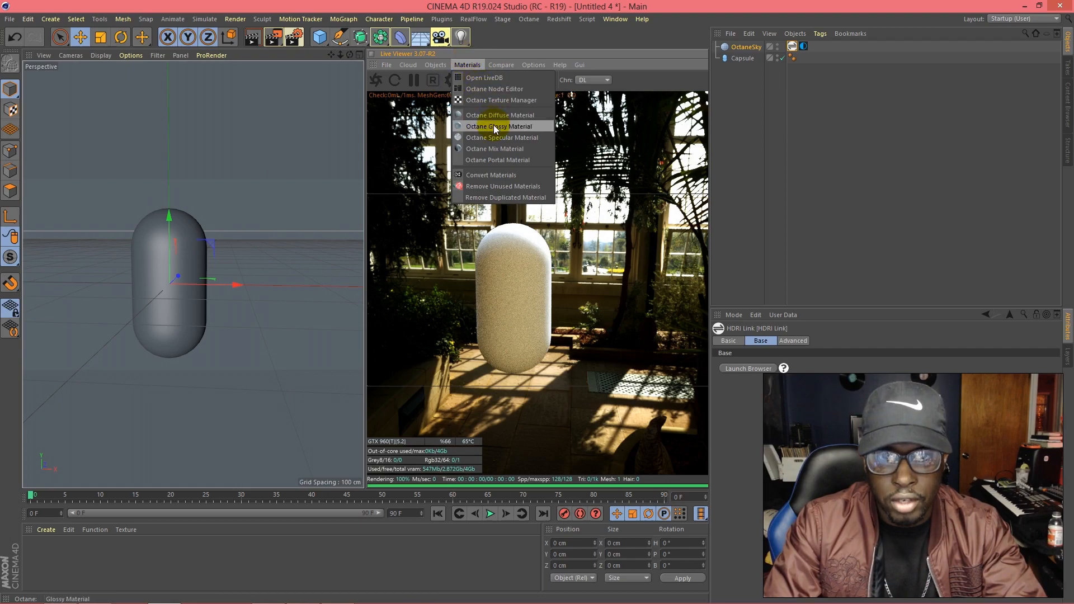
left_click(495, 126)
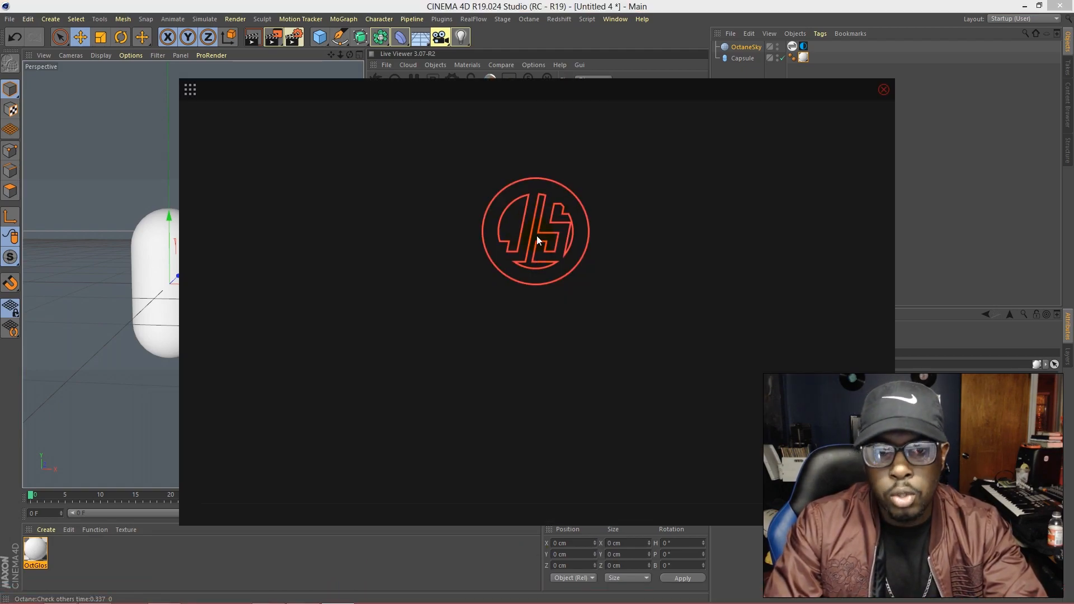
Generate a new JSplacement pattern, colorize it yellow and black, and save the height map
left_click(190, 89)
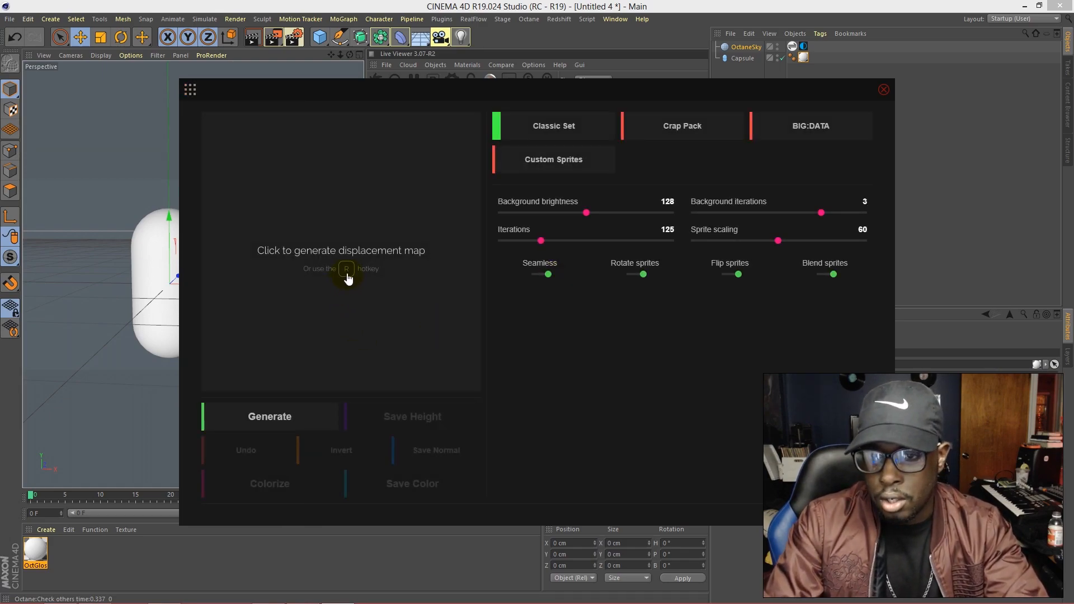
left_click(341, 250)
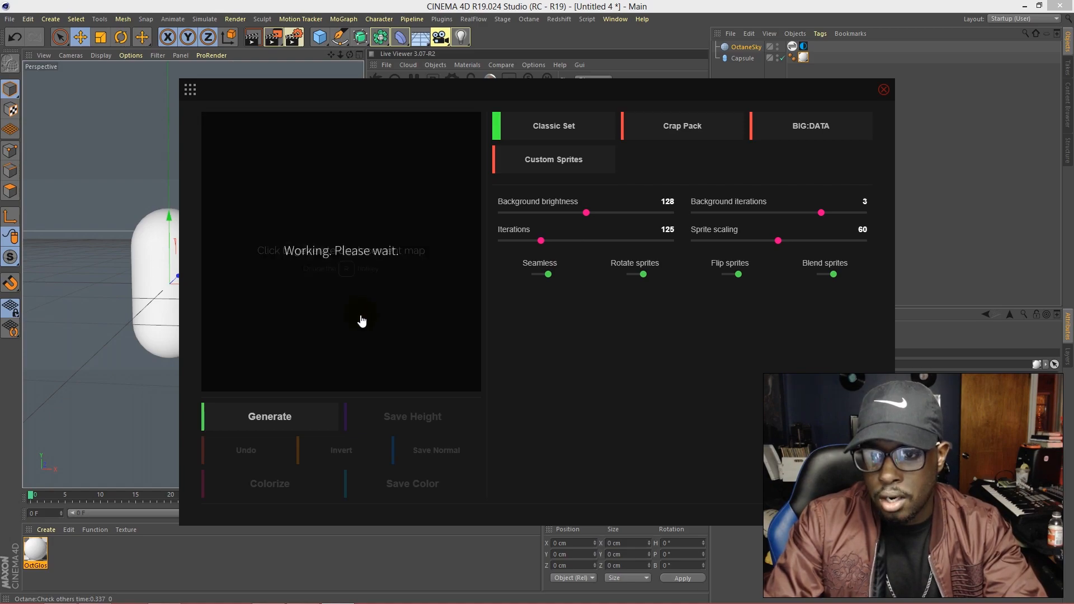
mouse_move(397, 367)
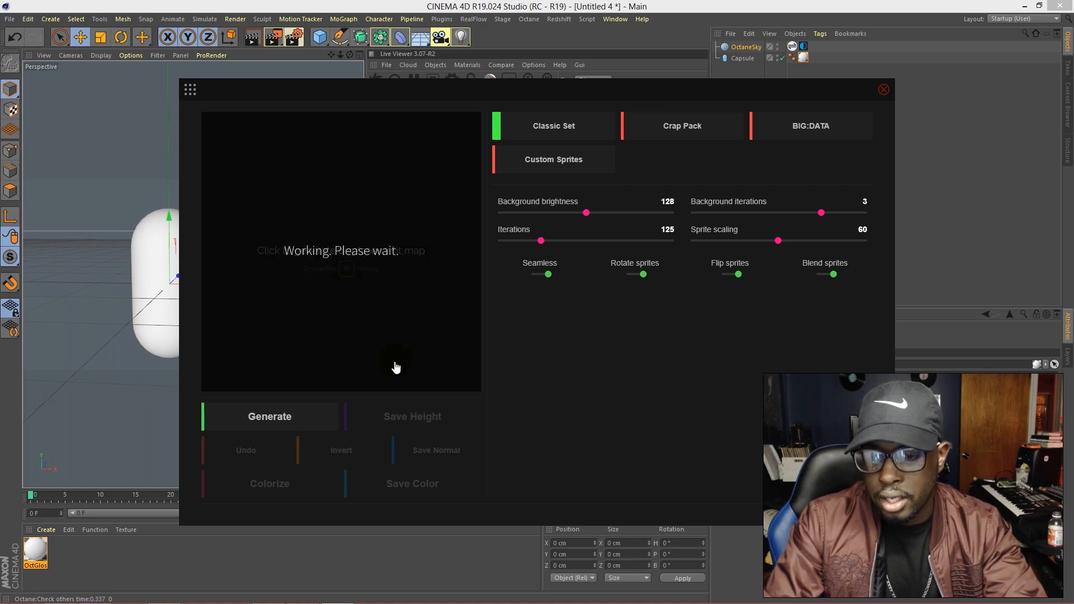
left_click(269, 417)
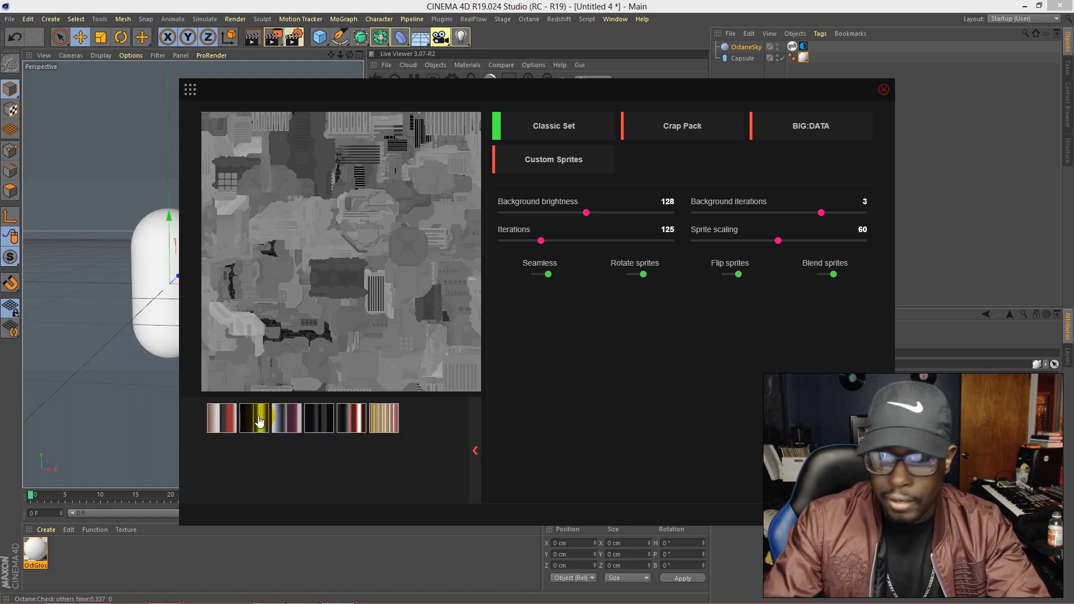
left_click(255, 418)
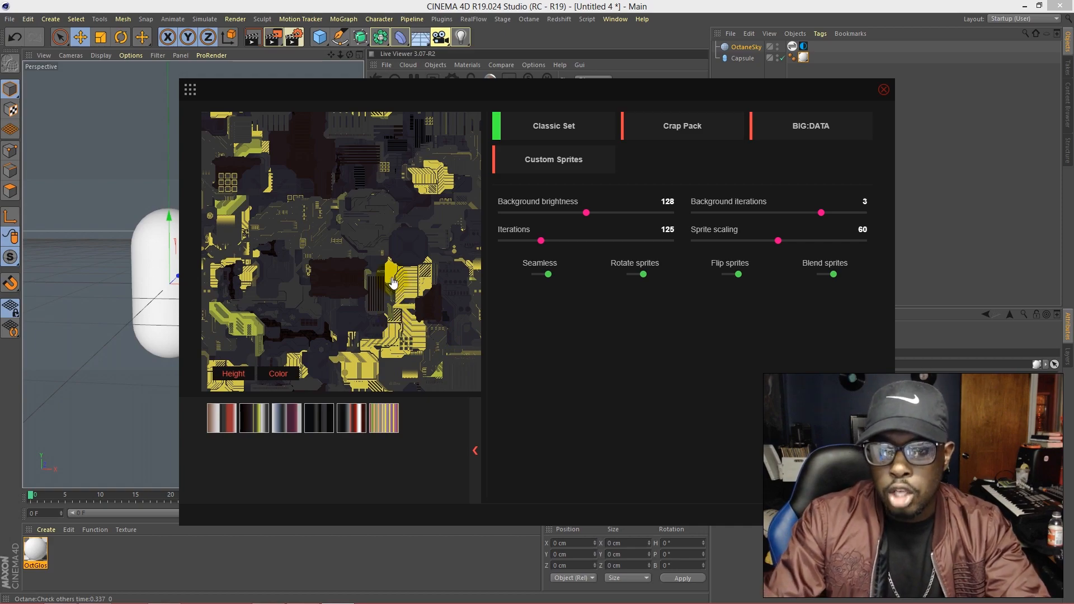
mouse_move(471, 452)
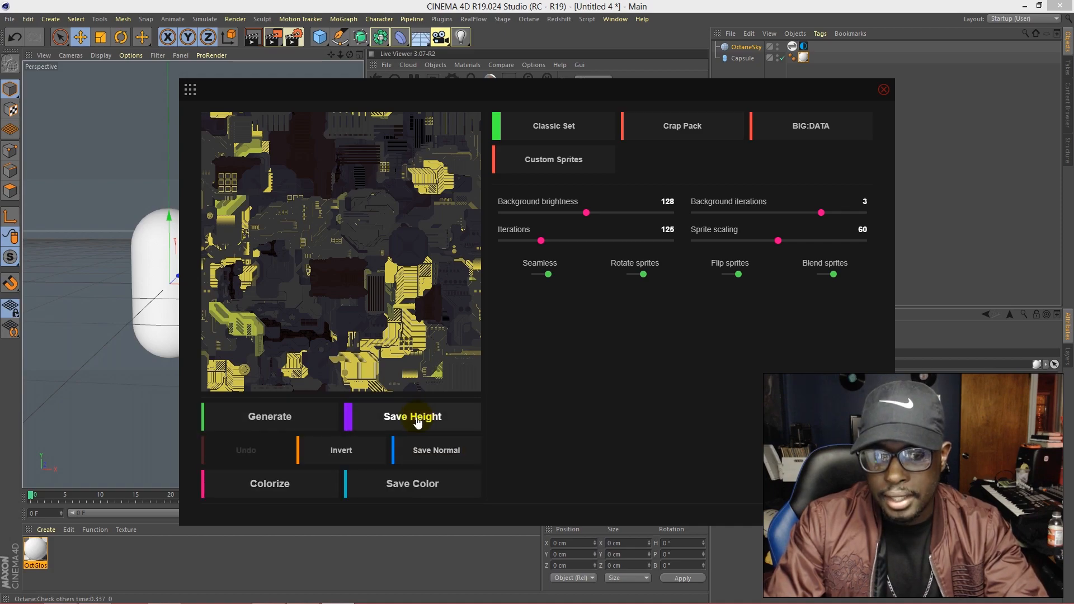
left_click(411, 416)
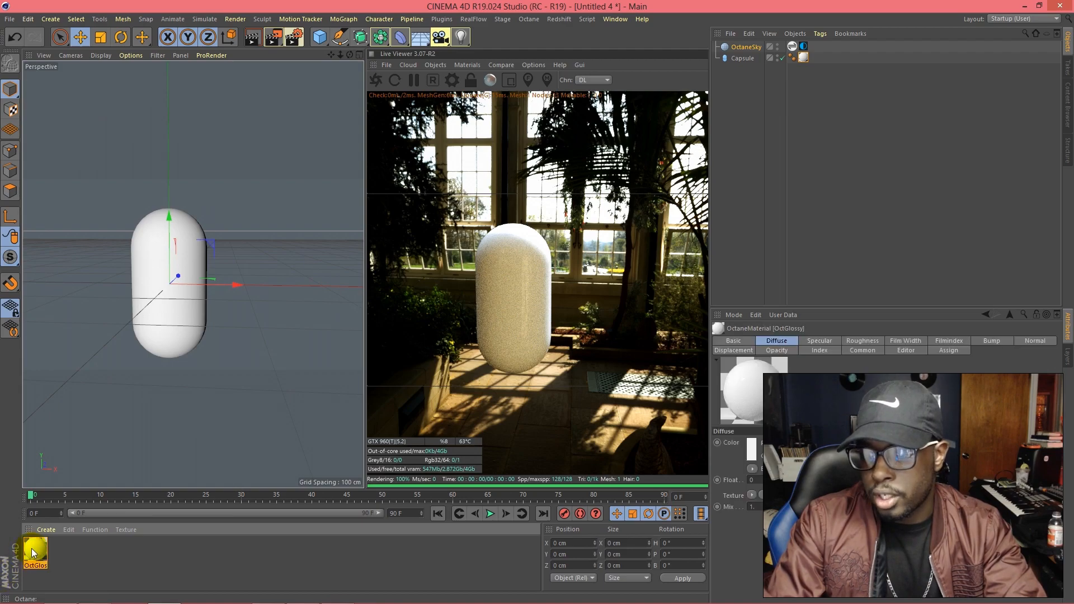
double_click(36, 552)
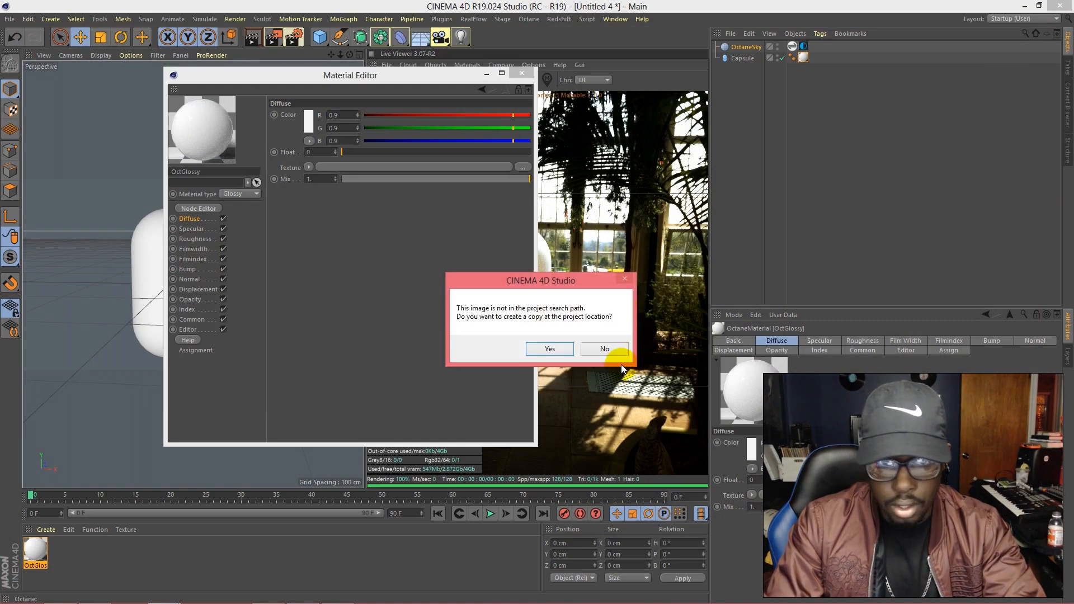
Load the yellow JSplacement color map as Diffuse texture without copying, then select Displacement
left_click(604, 348)
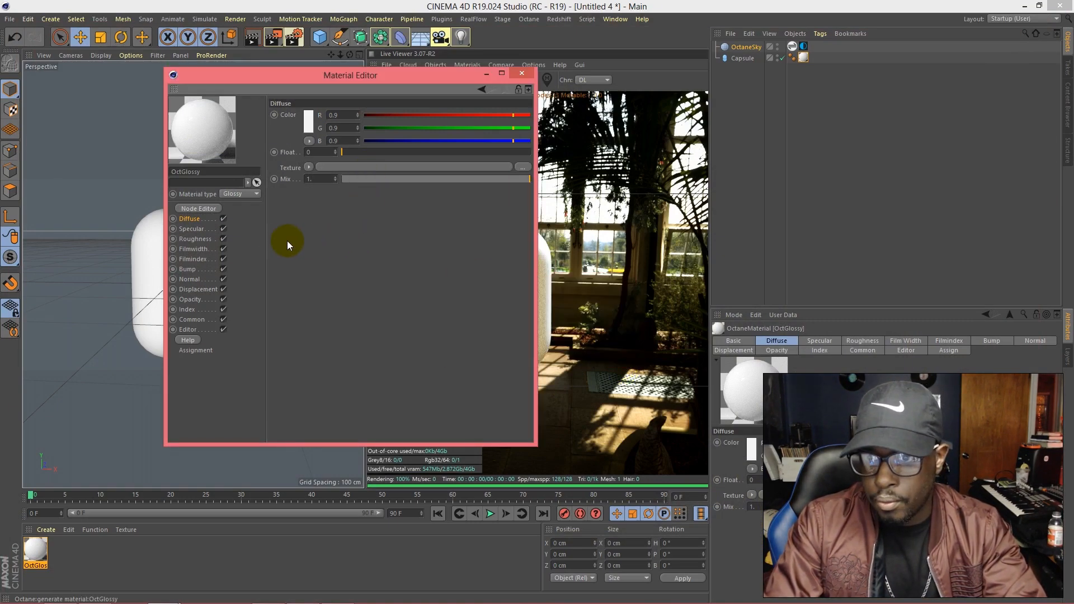
left_click(198, 289)
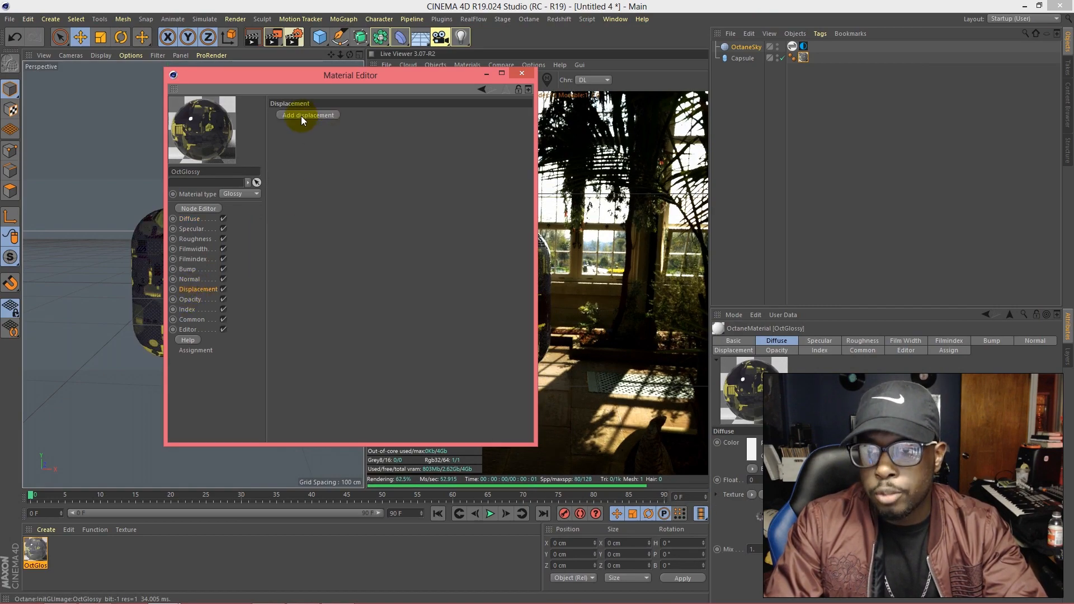
Add displacement using the JSplacement height map texture, with amount about 15.66 cm
left_click(307, 115)
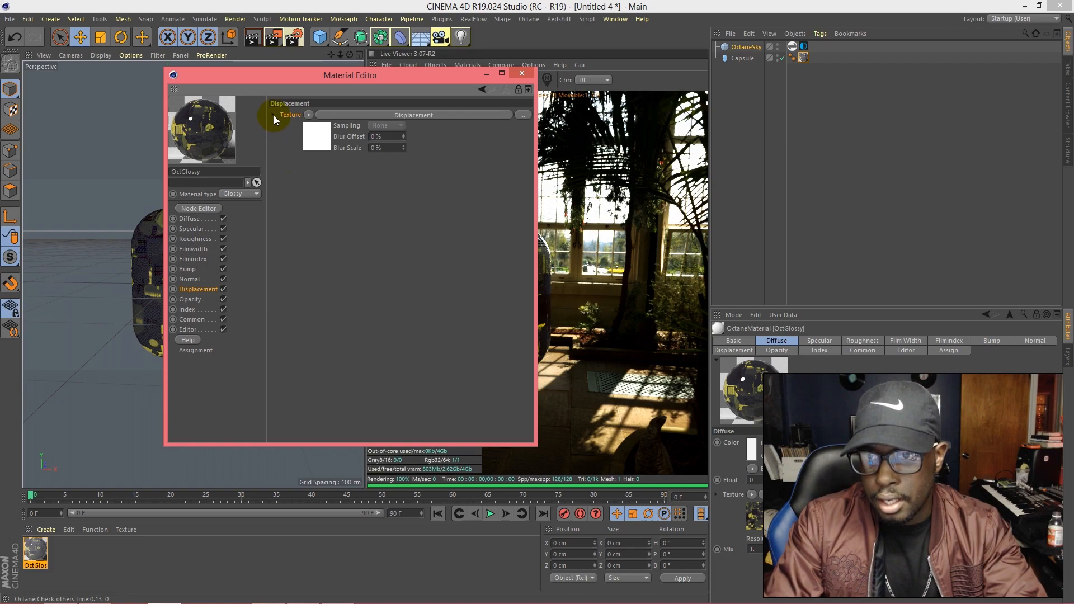
left_click(274, 115)
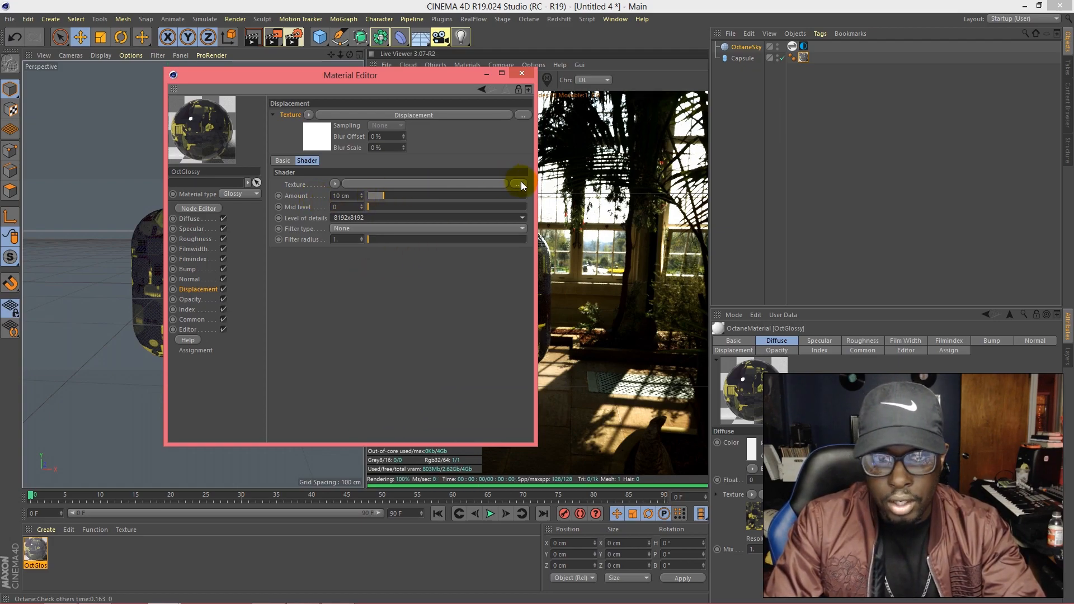
left_click(519, 181)
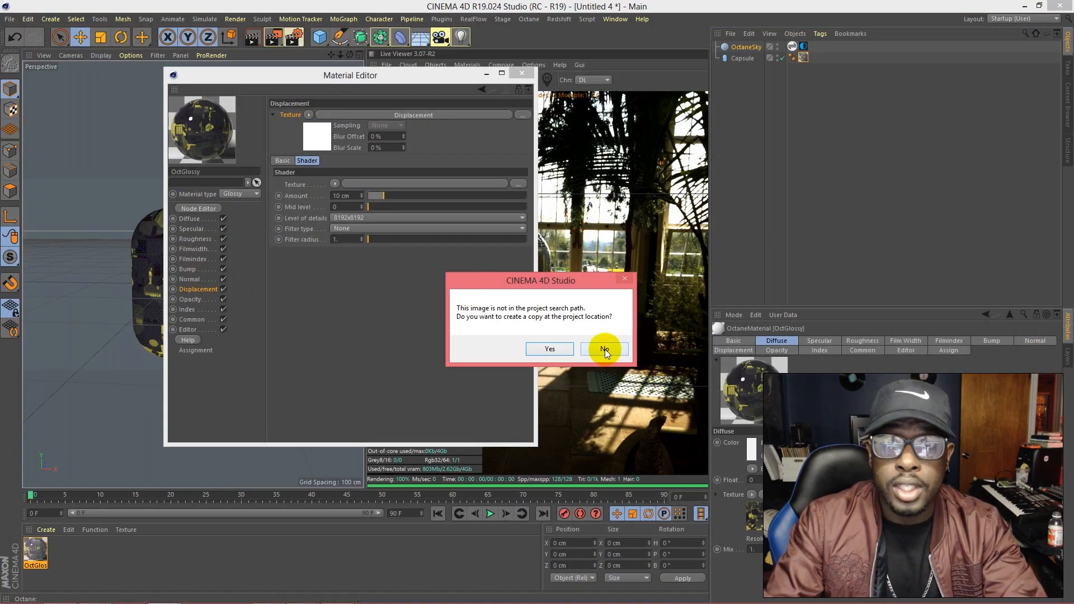
left_click(604, 348)
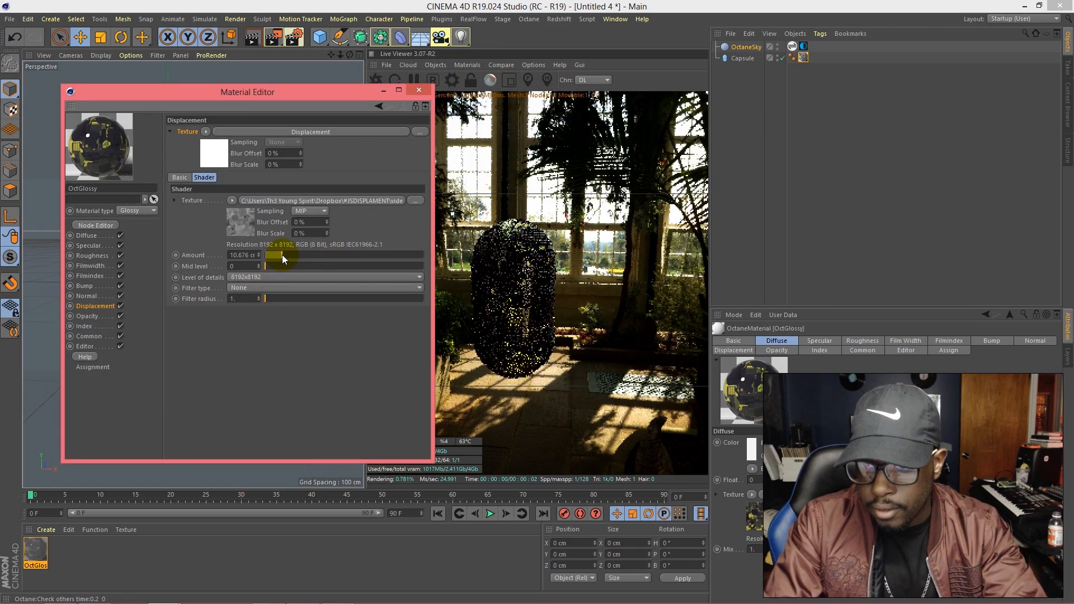
left_click_drag(281, 262, 288, 262)
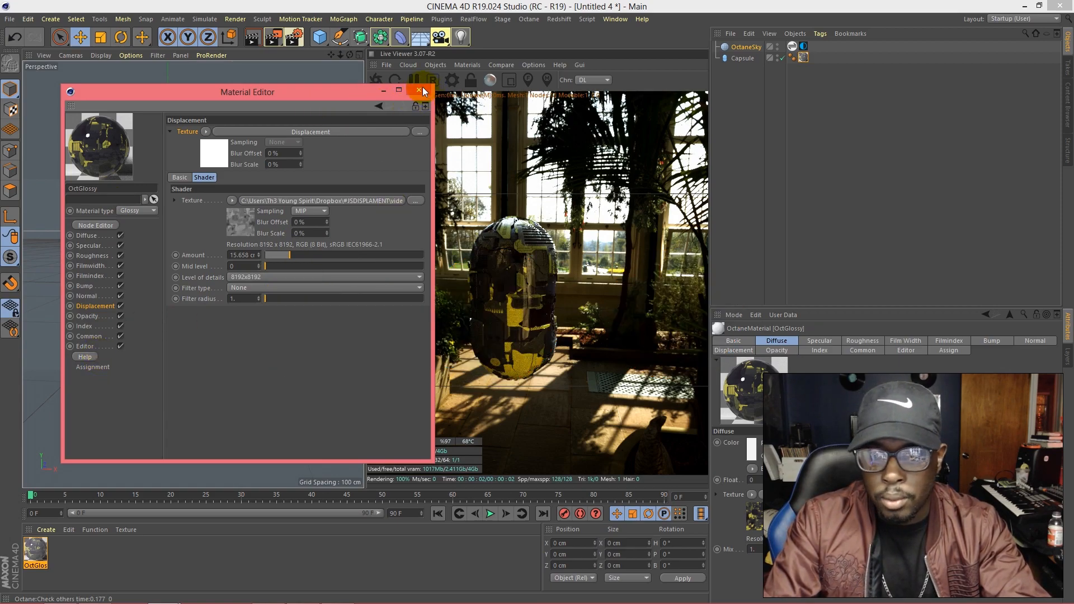
Close the Material Editor and generate a symmetric grayscale pattern with JSplacement: 2
left_click(418, 91)
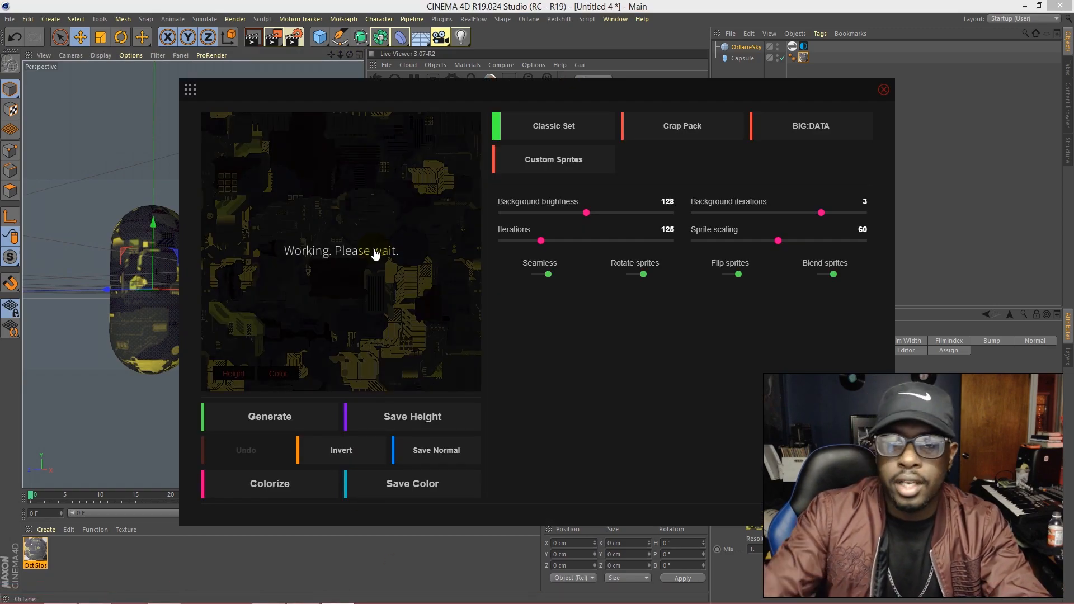
left_click(190, 90)
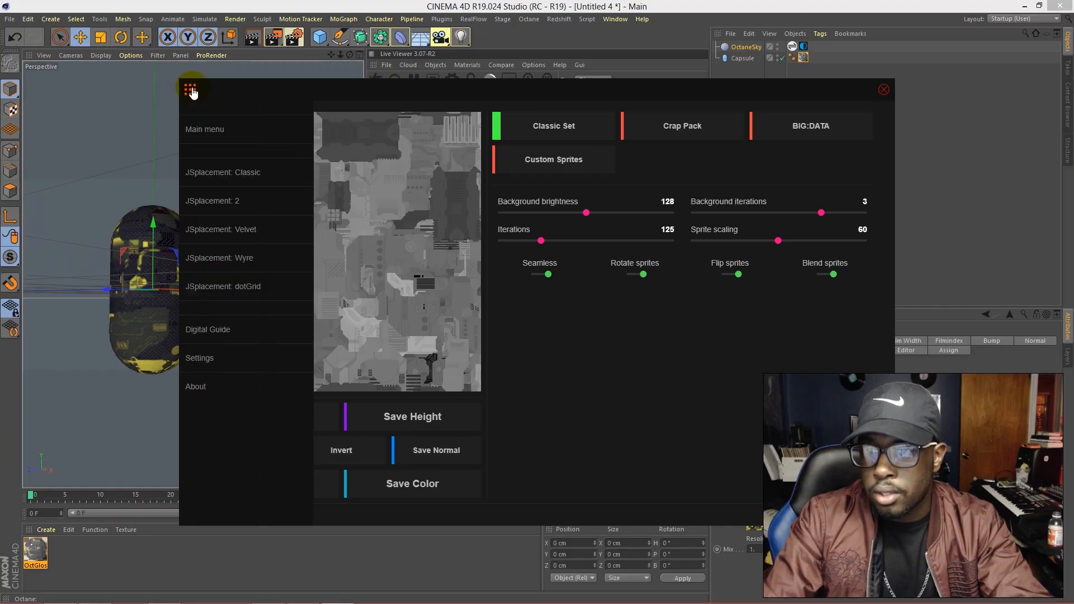
left_click(191, 90)
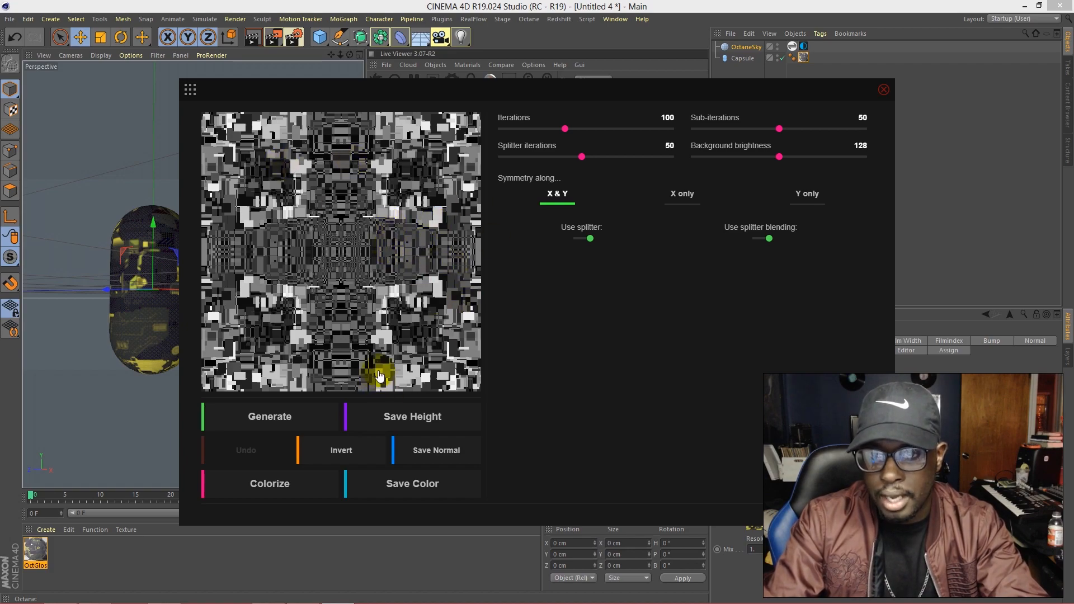
mouse_move(357, 334)
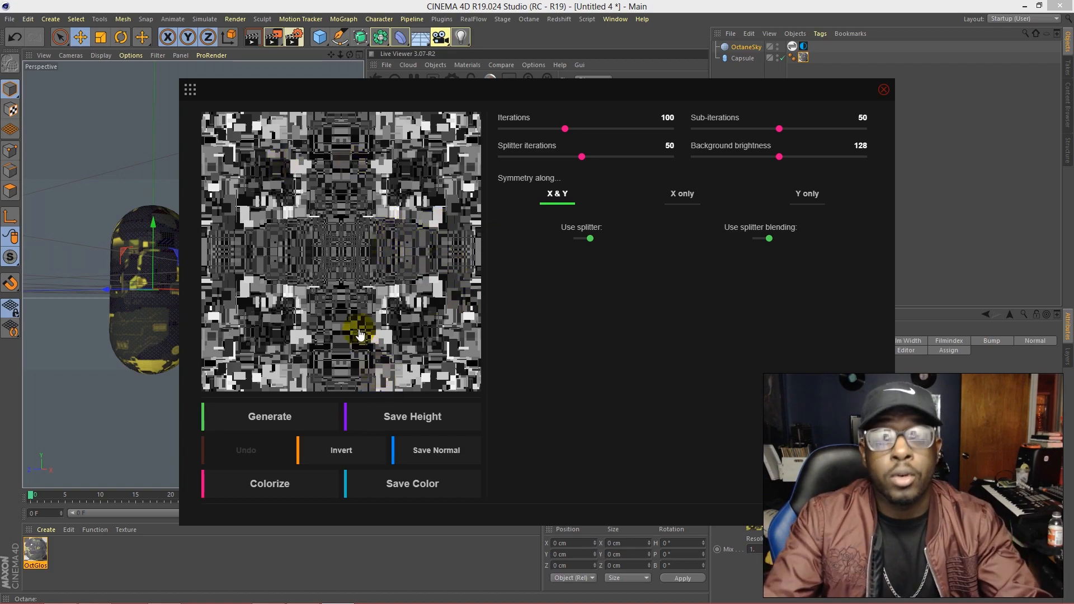
left_click(883, 90)
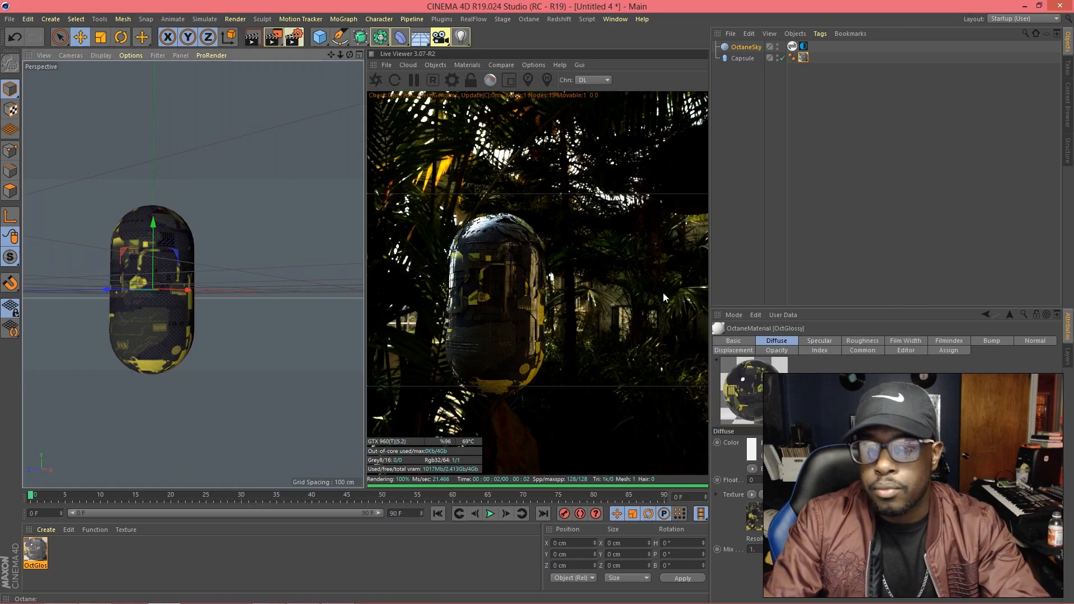